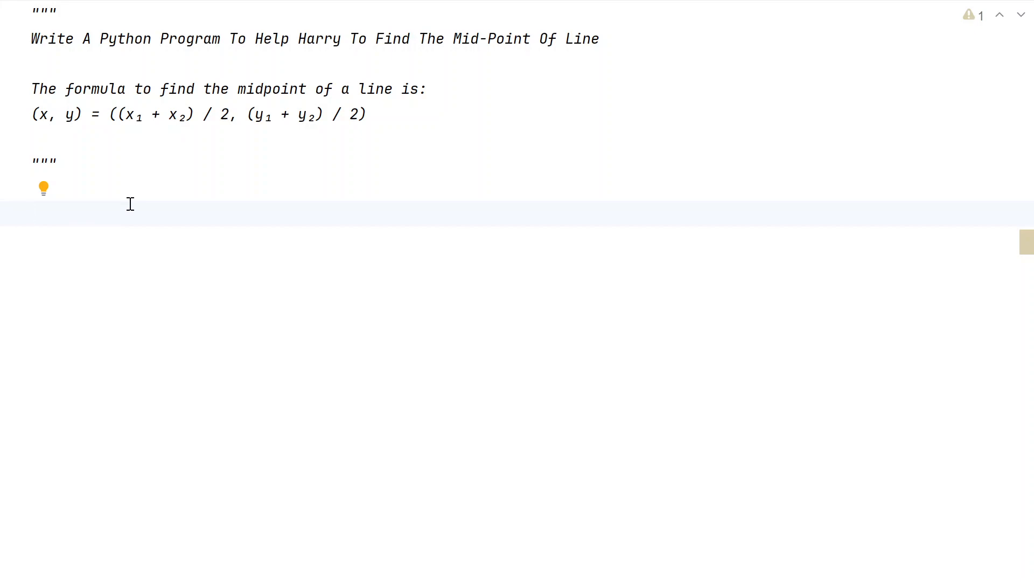
mouse_move(123, 115)
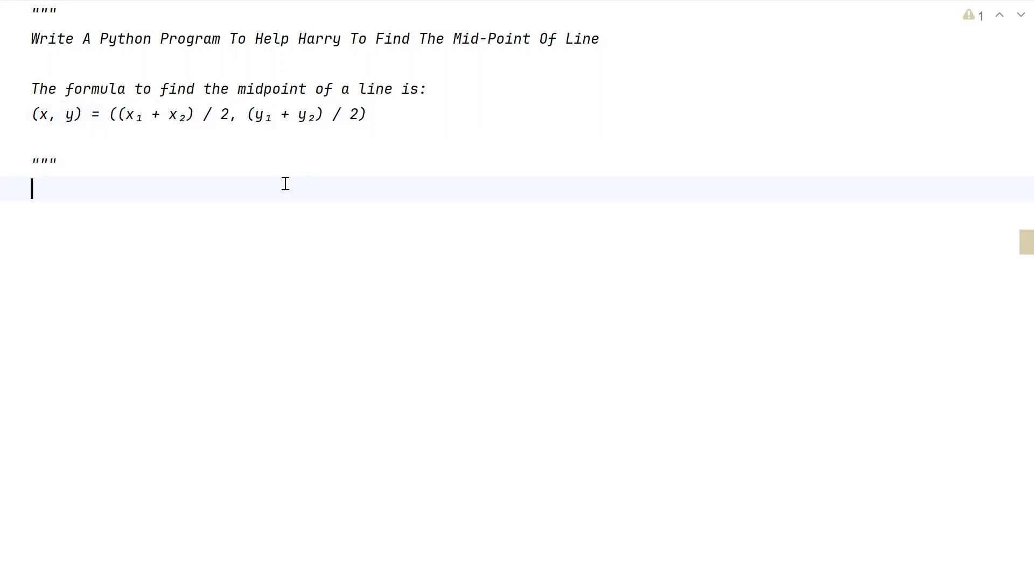
- Add the line x1 = float(input("Enter Value of X1 : ")) below the docstring
double_click(129, 114)
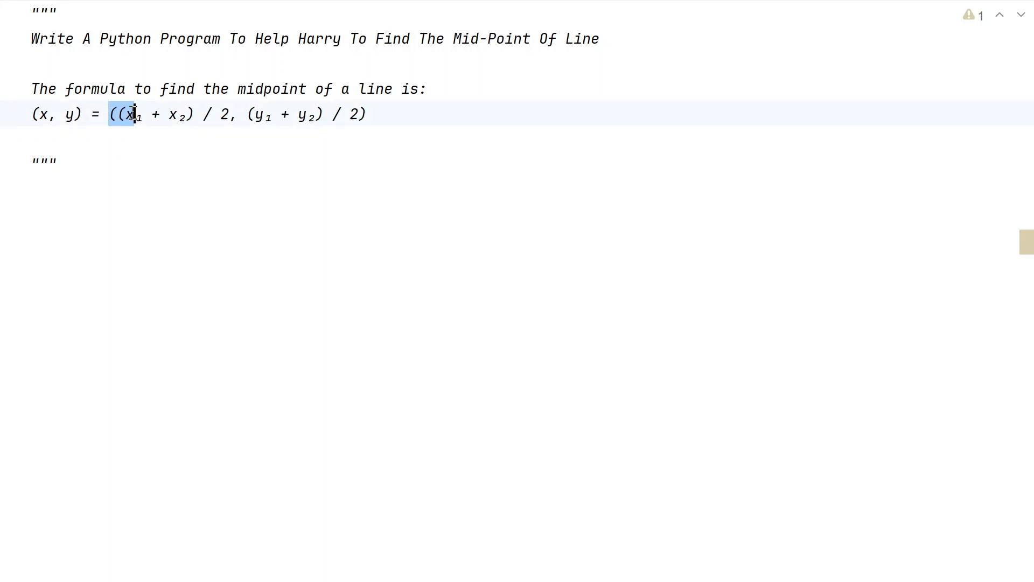
left_click_drag(132, 114, 333, 114)
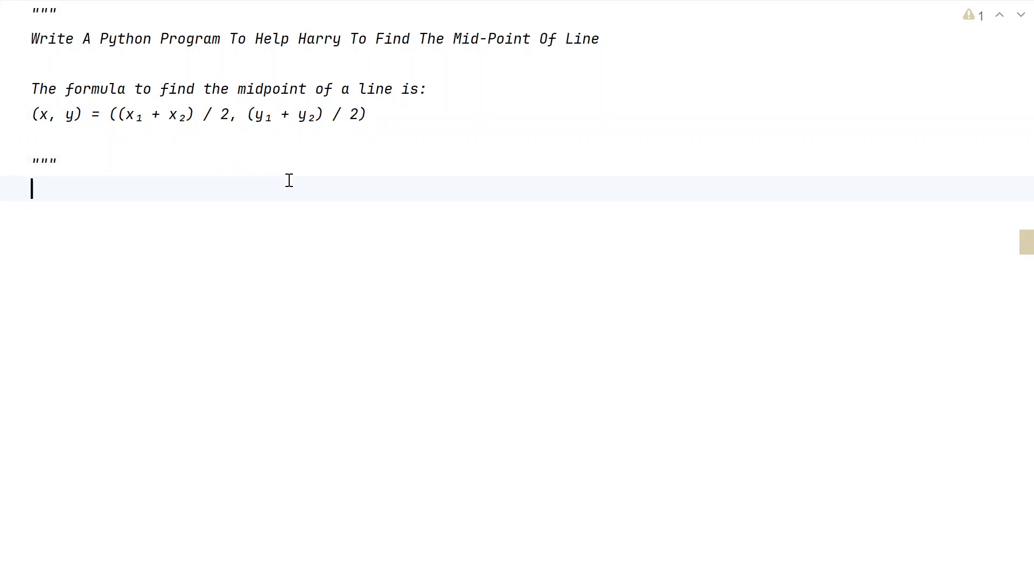
mouse_move(173, 209)
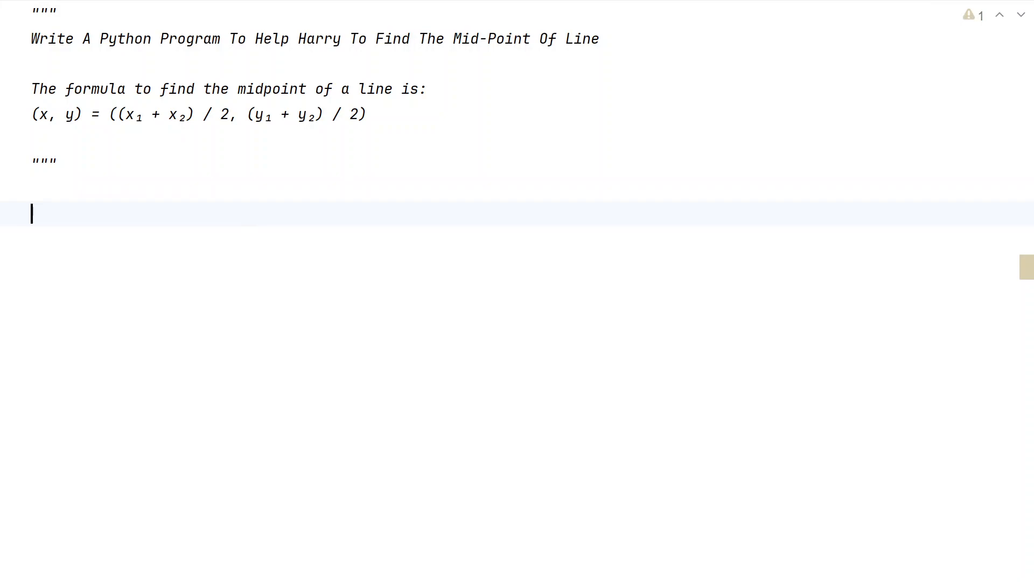
type("x1")
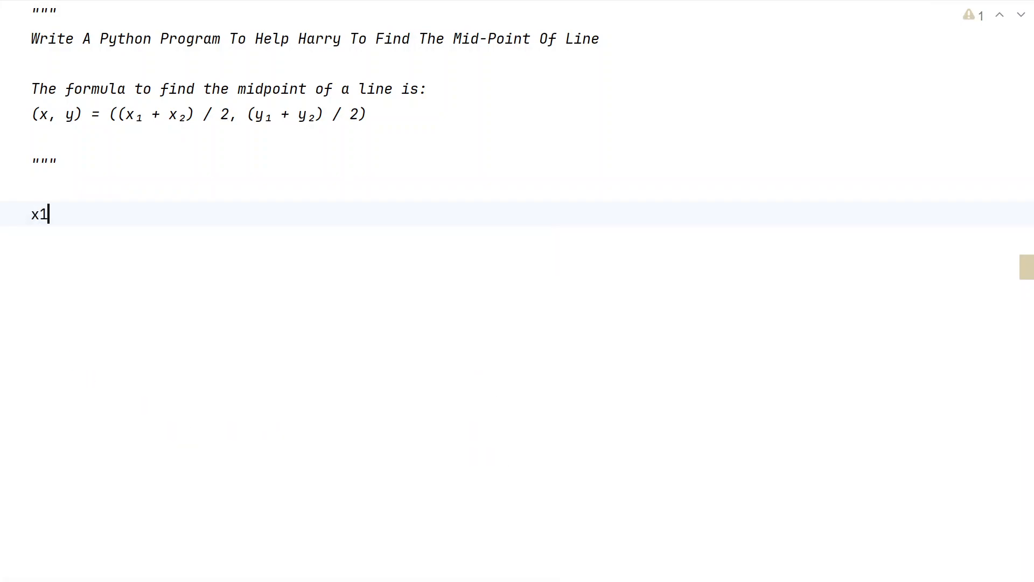
type("= i")
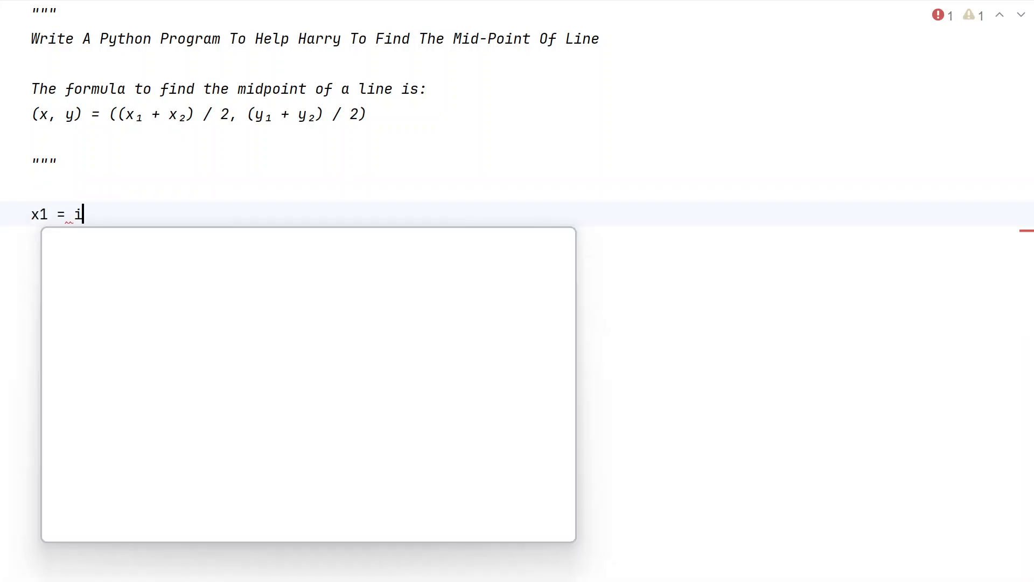
type("nput()")
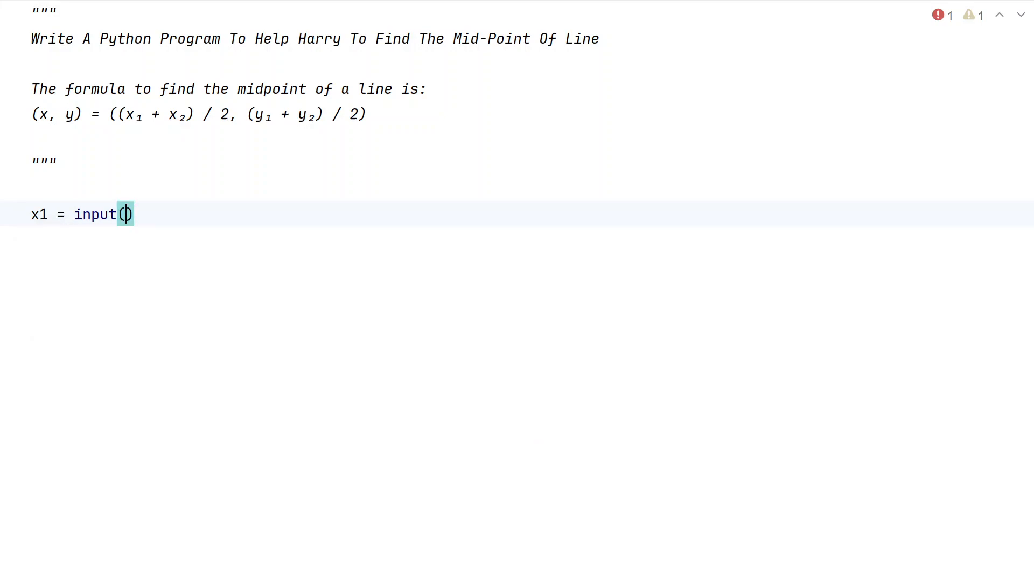
type("\"Enter Val")
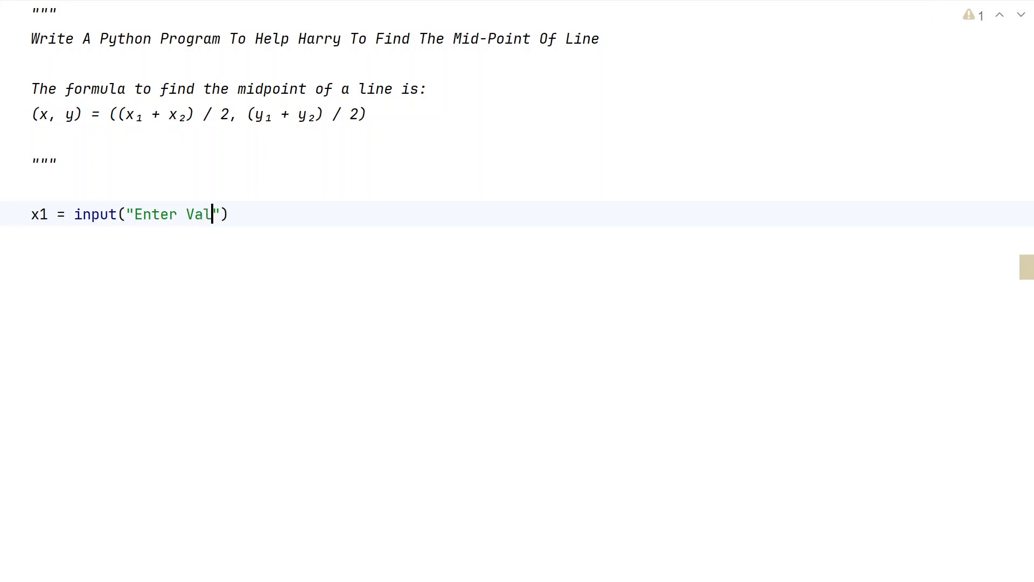
type("ue of X1 :")
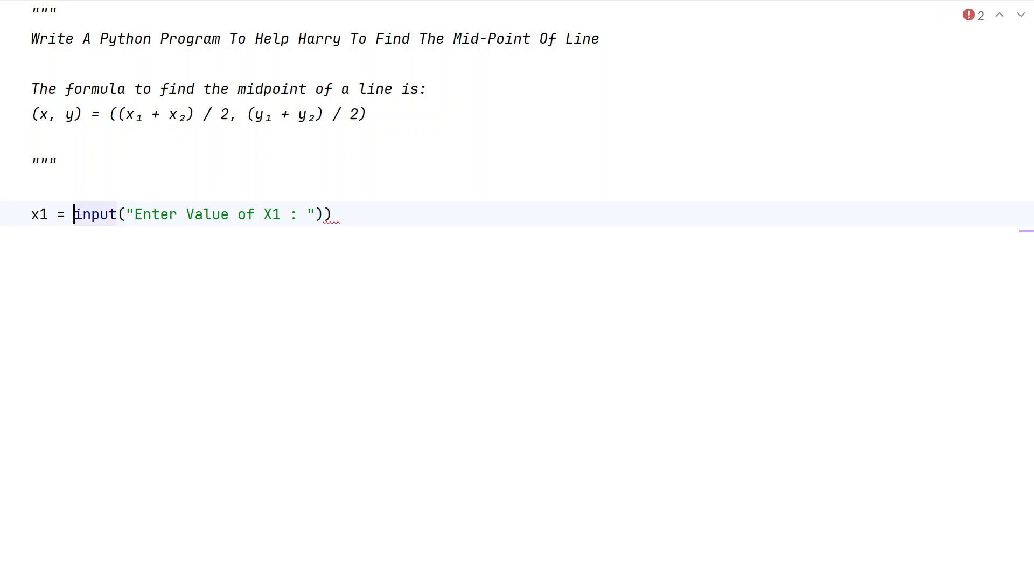
type("flo")
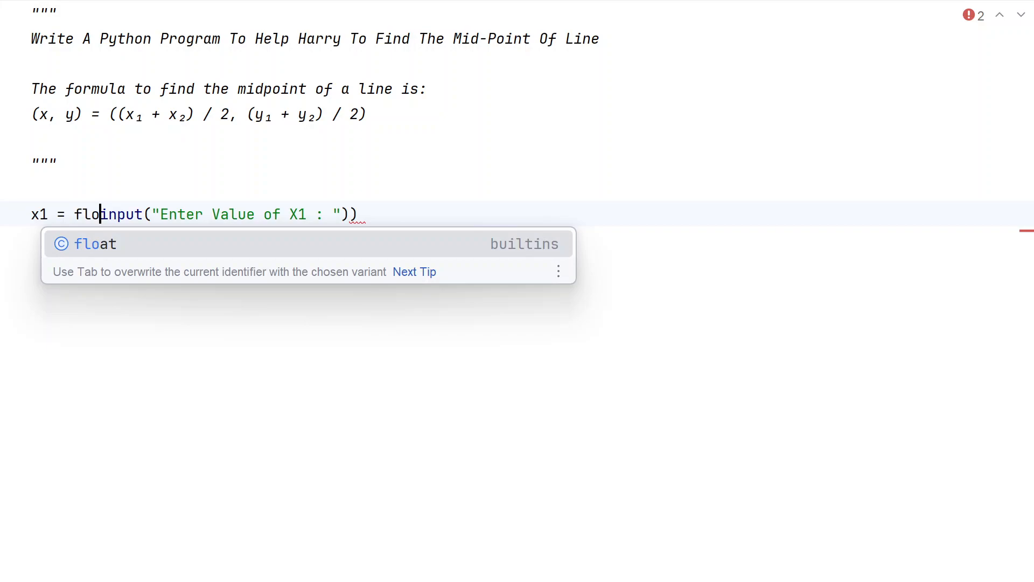
key("Tab")
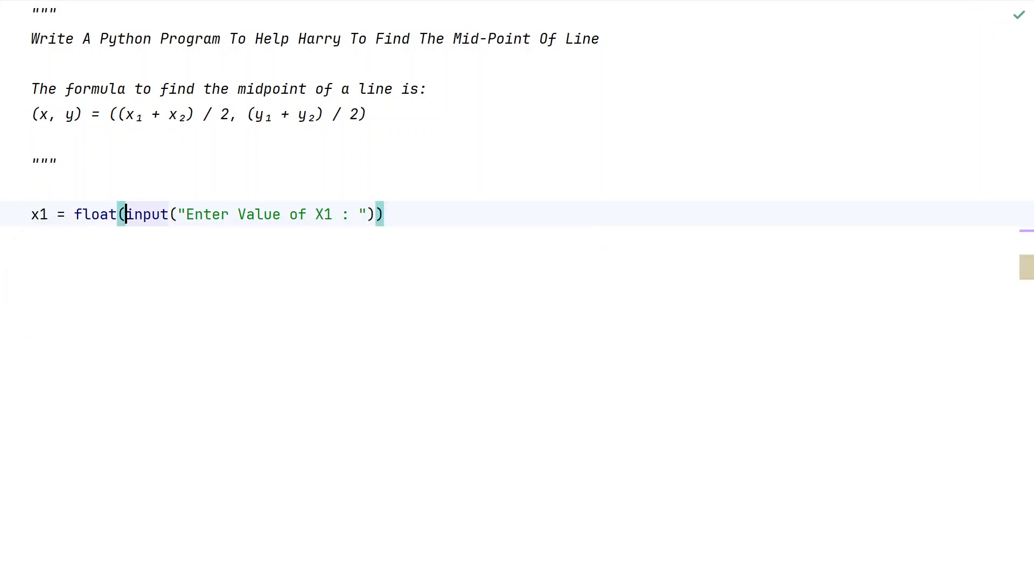
key("Enter")
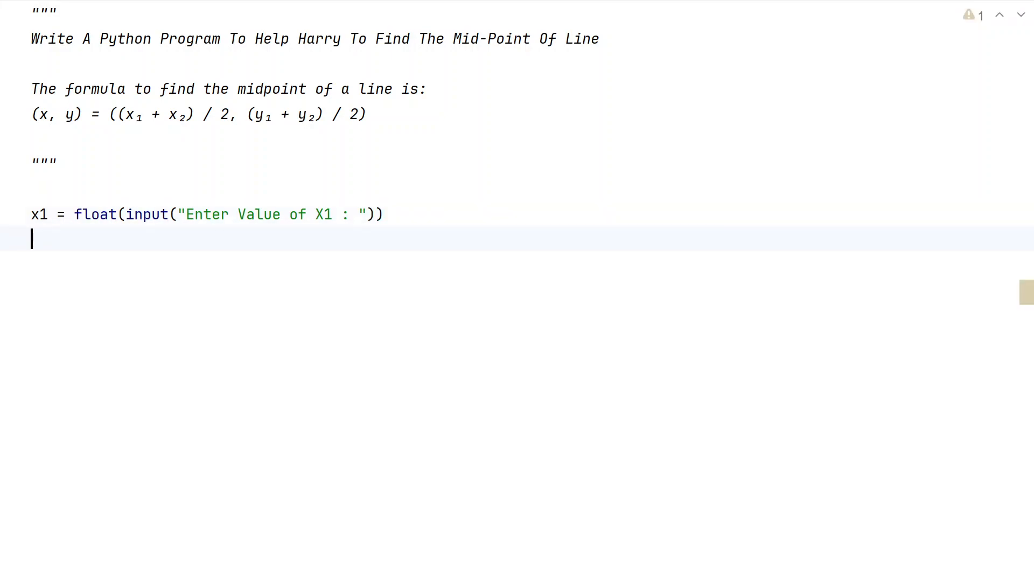
- Add y1 = float(input("Enter Value of Y1 : ")) by reusing the x1 expression
type("y1")
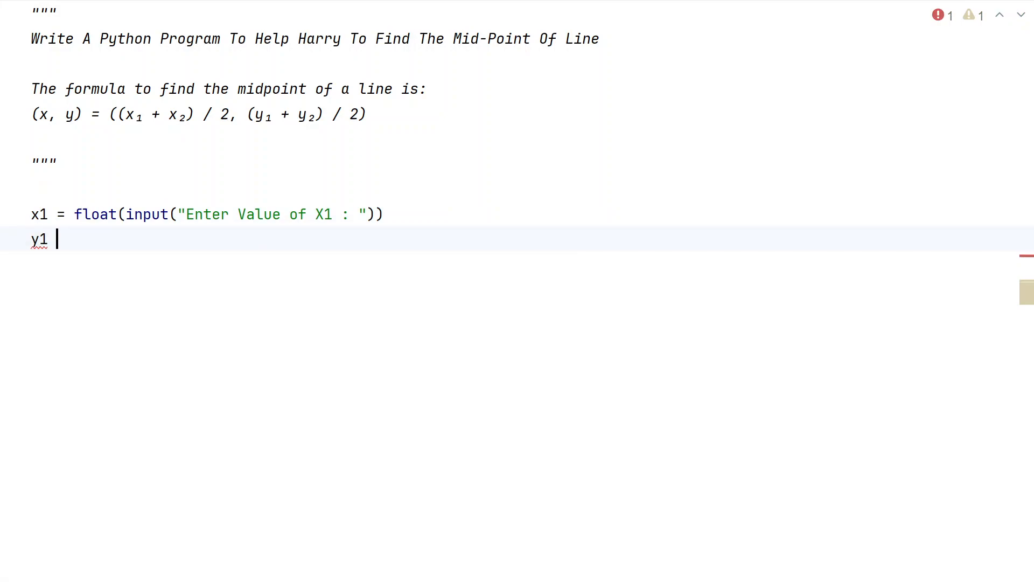
type("=")
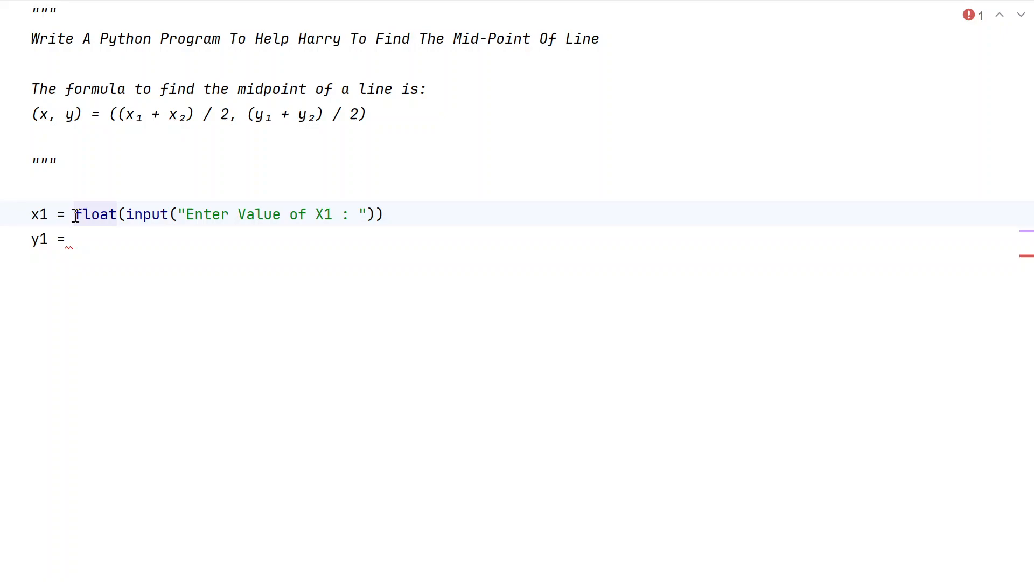
left_click_drag(74, 215, 384, 214)
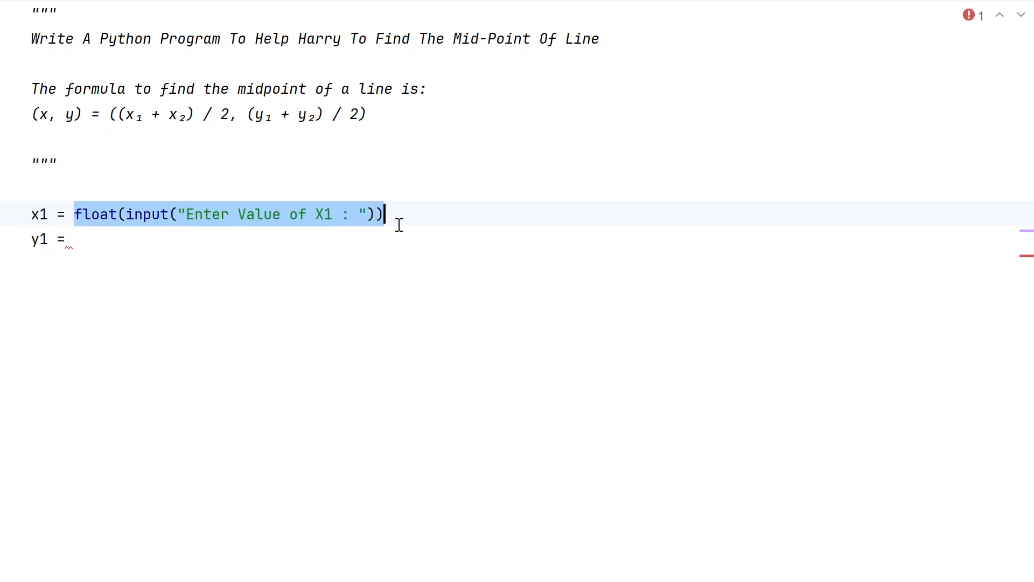
type("float(input(\"Enter Value of X1 : \"))")
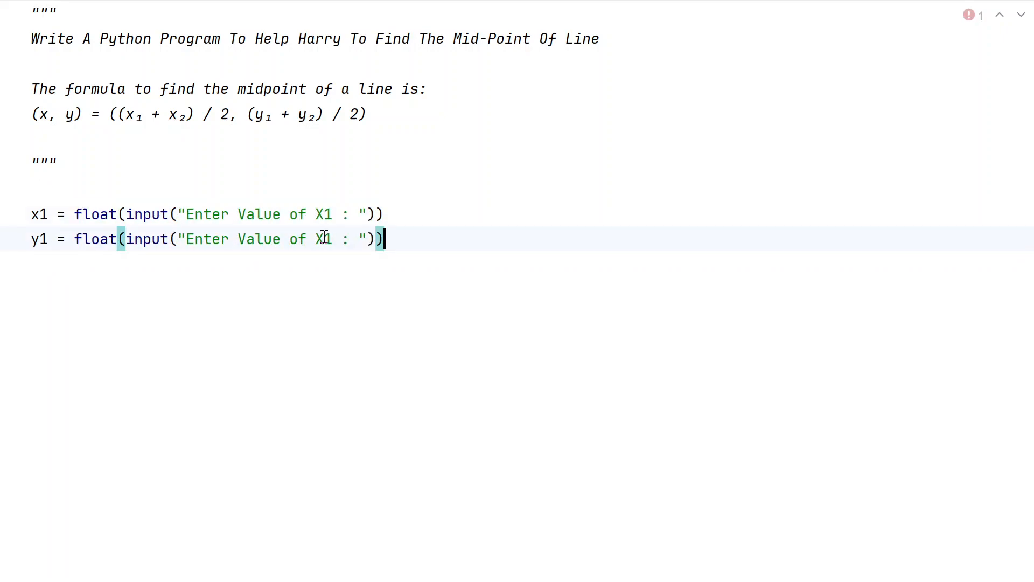
type("Y")
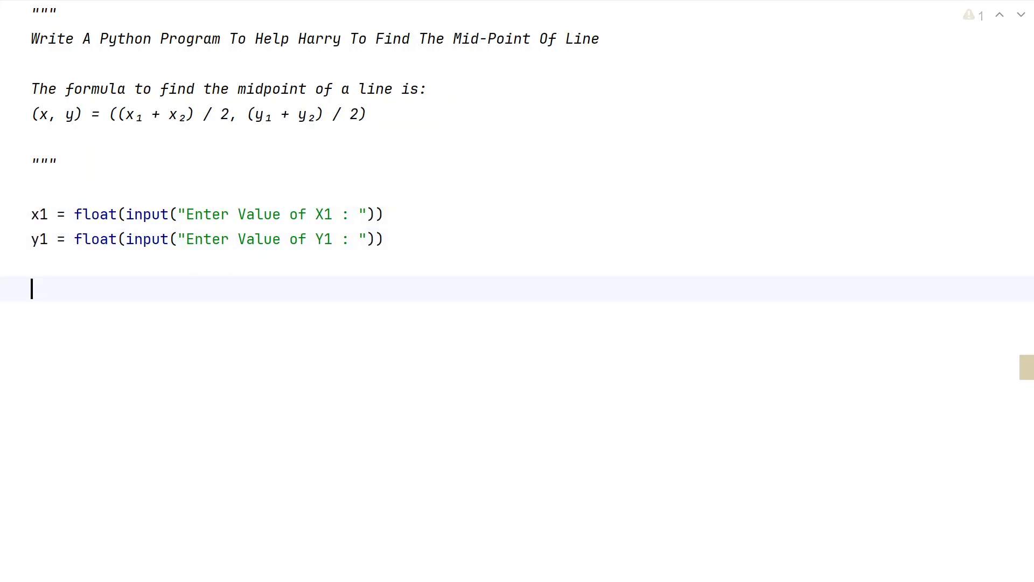
- Add x2 = float(input("Enter Value of X2 : ")) beneath the y1 line
type("x2 =")
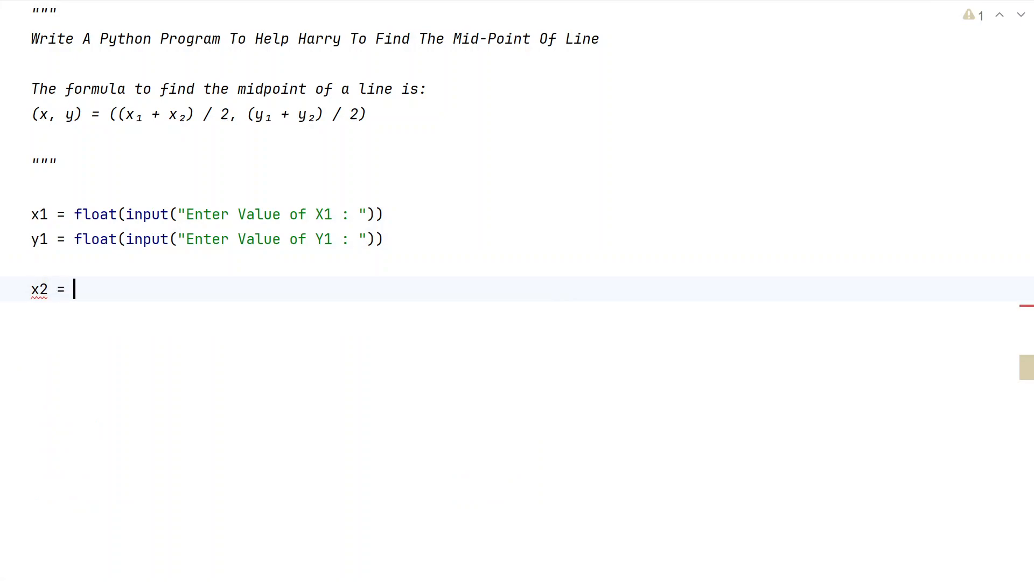
type("float(input(\"Enter Value of X1 : \"))")
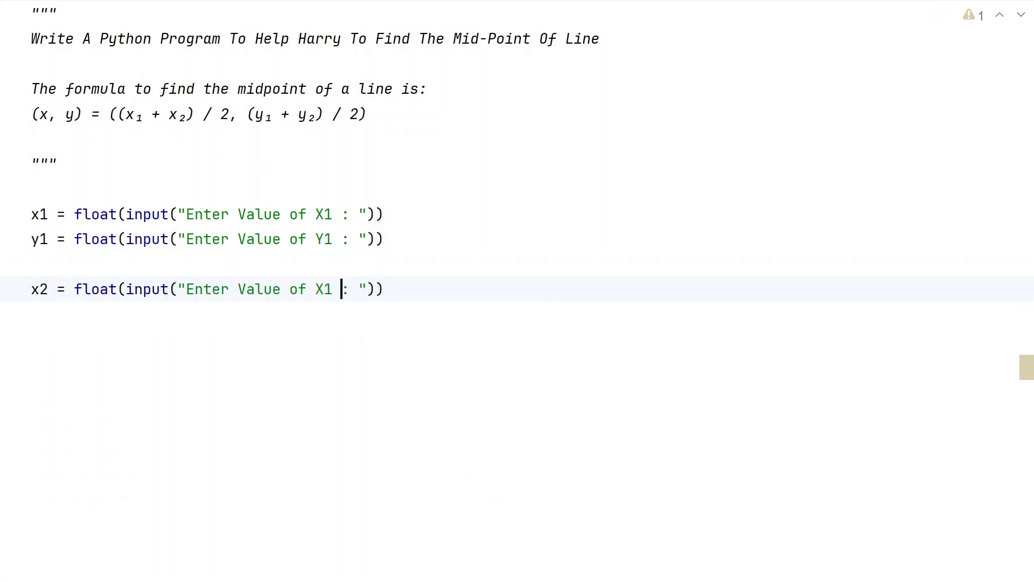
type("2")
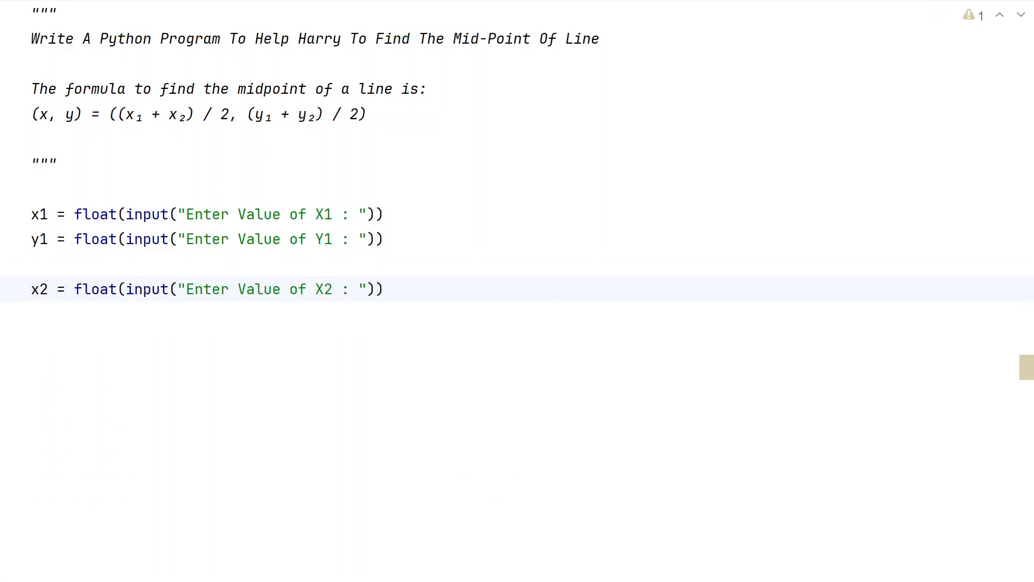
key("Enter")
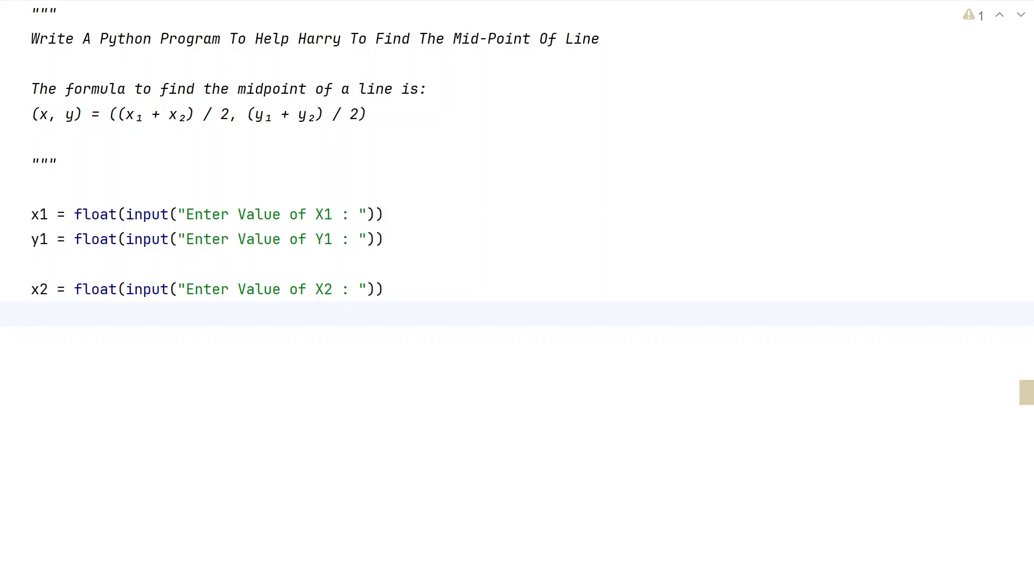
- Add y2 = float(input("Enter Value of Y2 : ")) beneath the x2 line
double_click(39, 289)
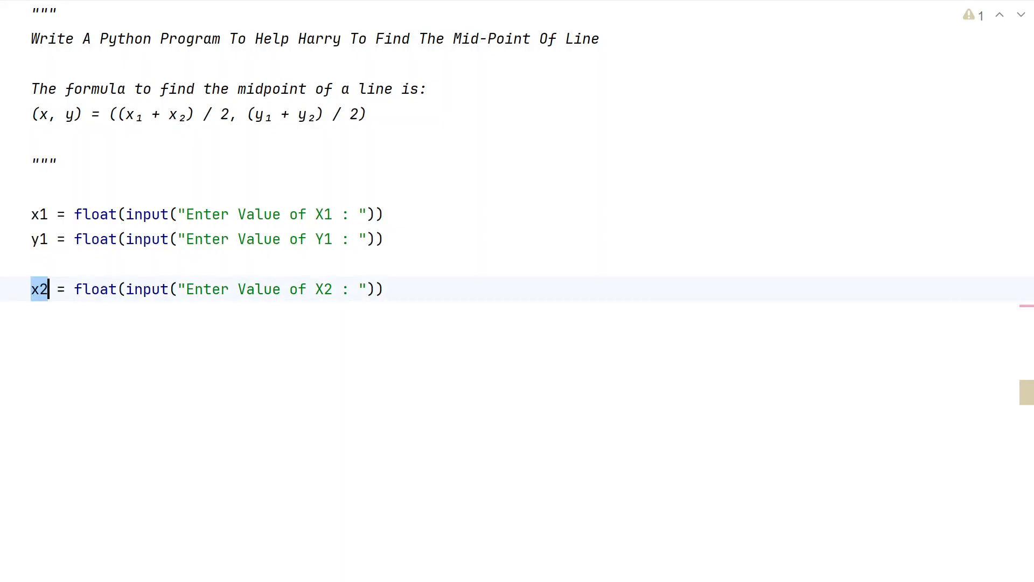
type("y")
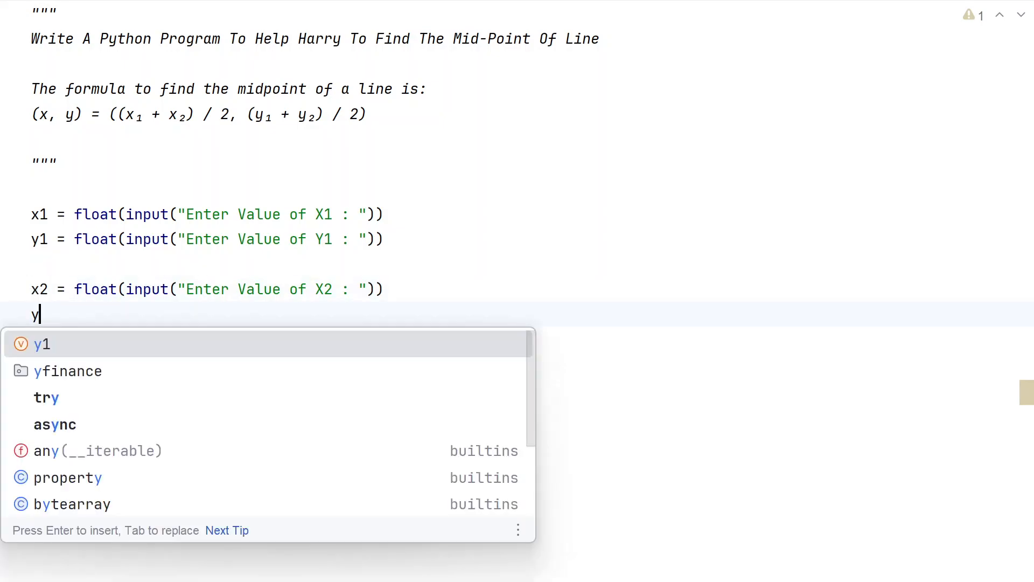
type("2 =")
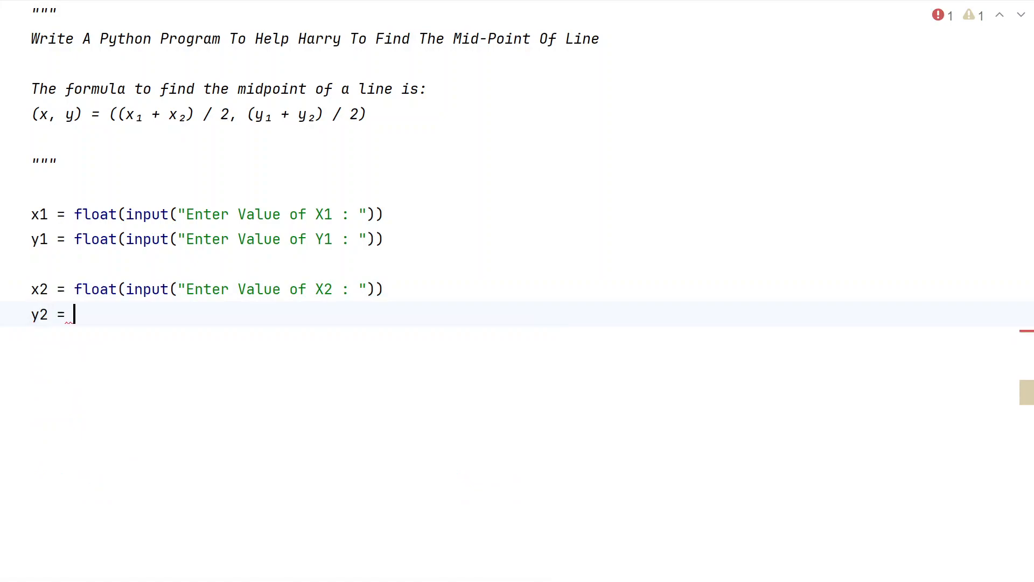
type("float(input(\"Enter Value of X1 : \"))")
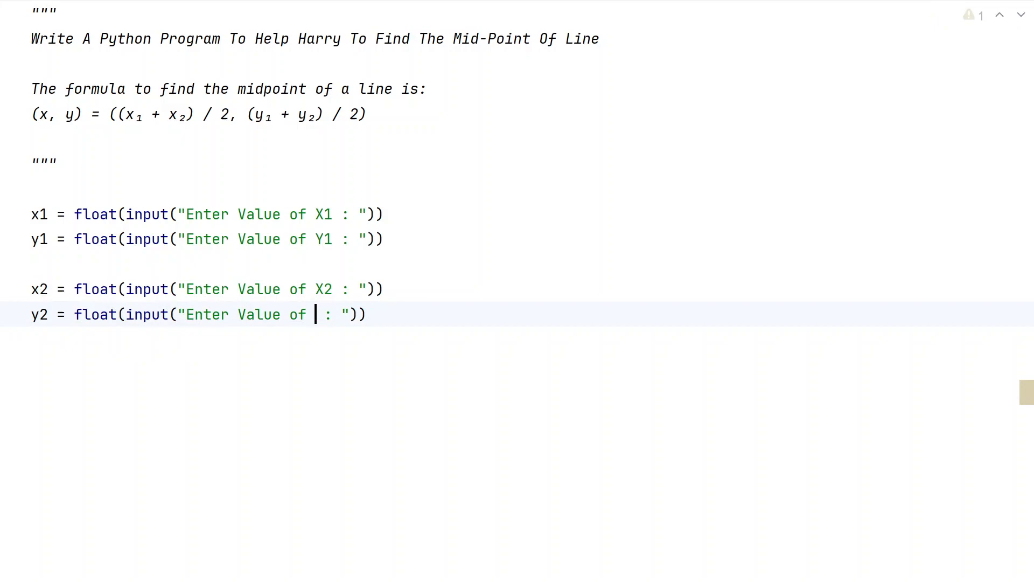
type("Y2")
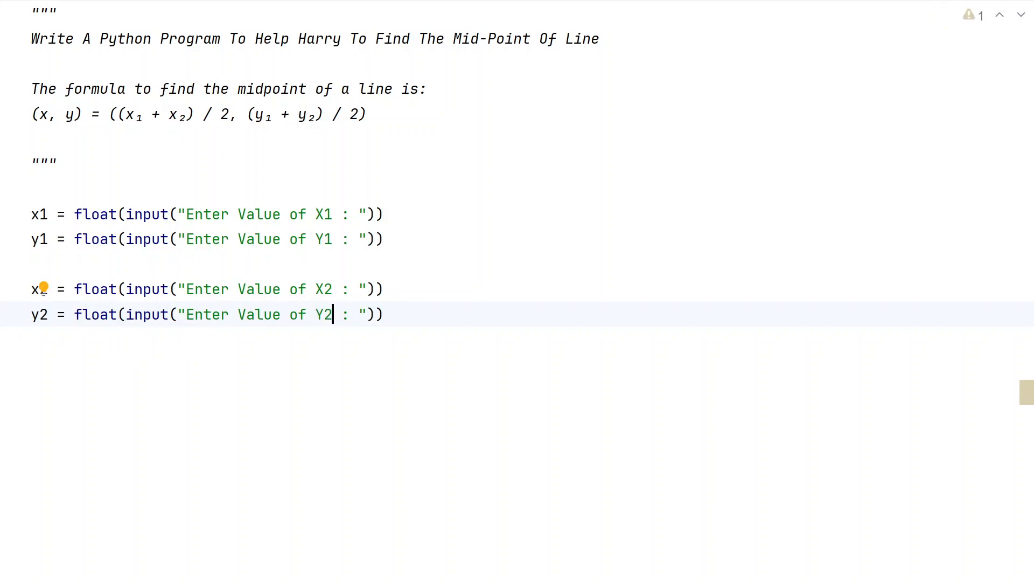
key("Enter")
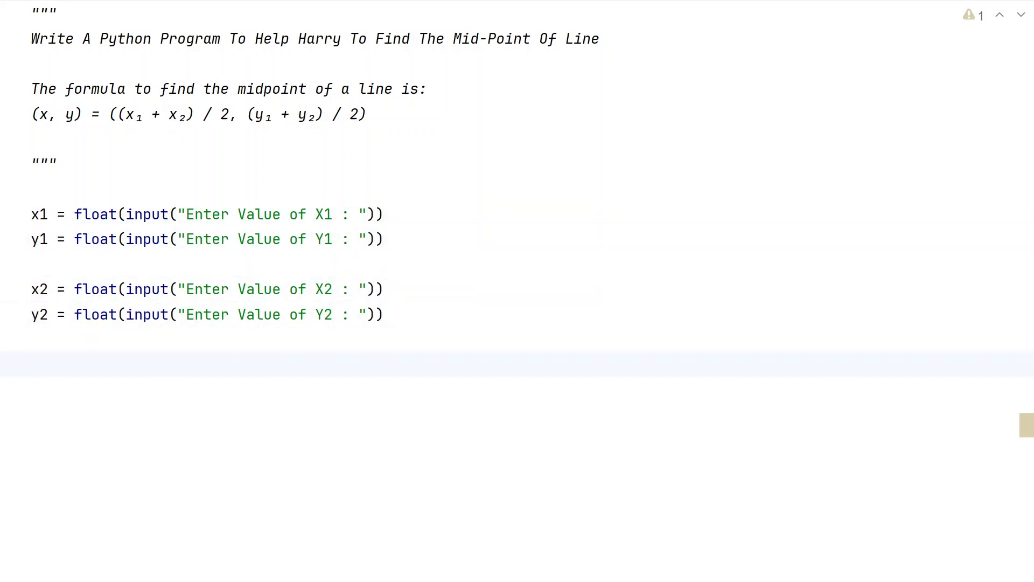
- Write x = (x1 + x2) / 2 using autocomplete for x2
type("x =")
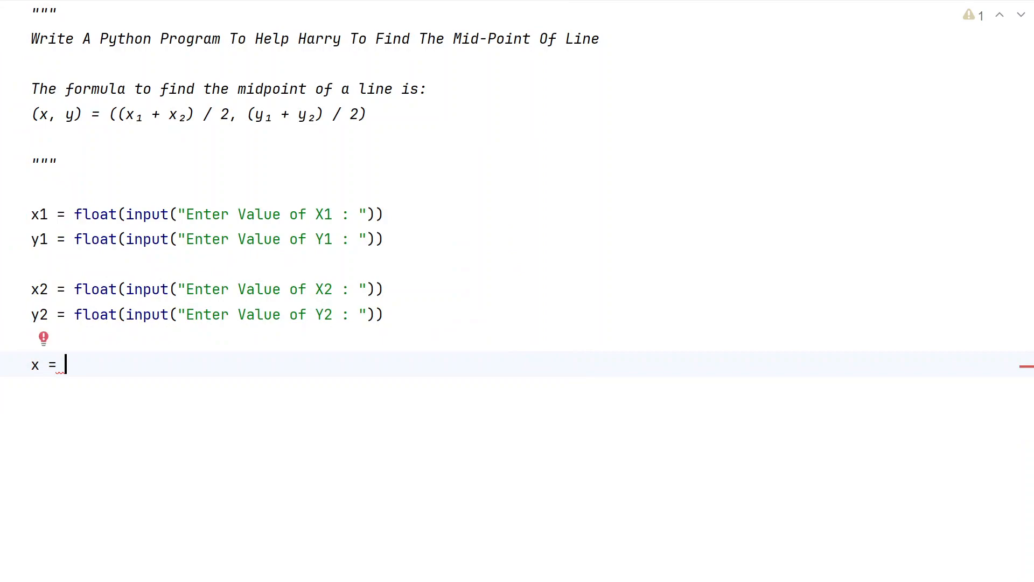
type("(x1")
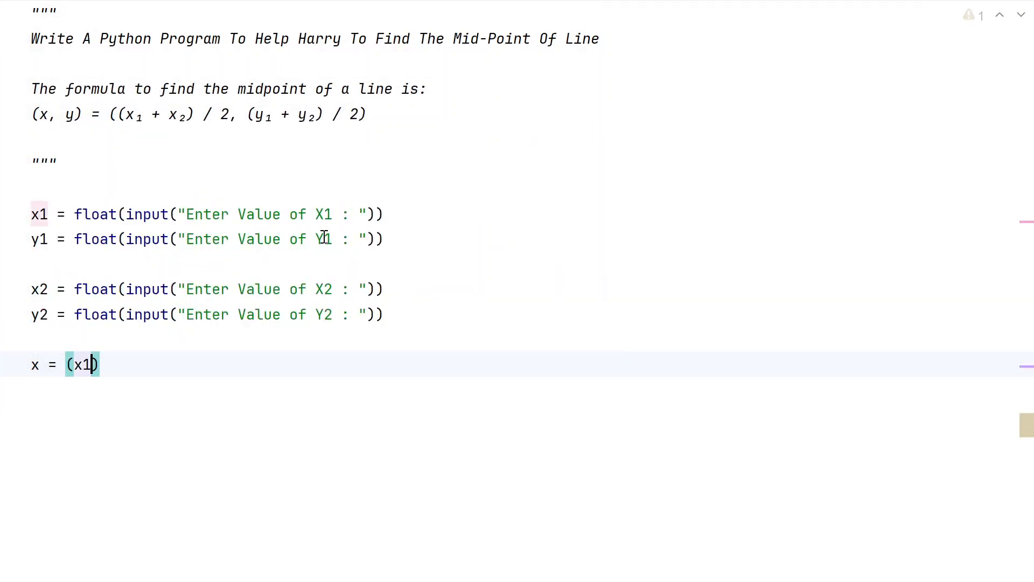
type("+ y")
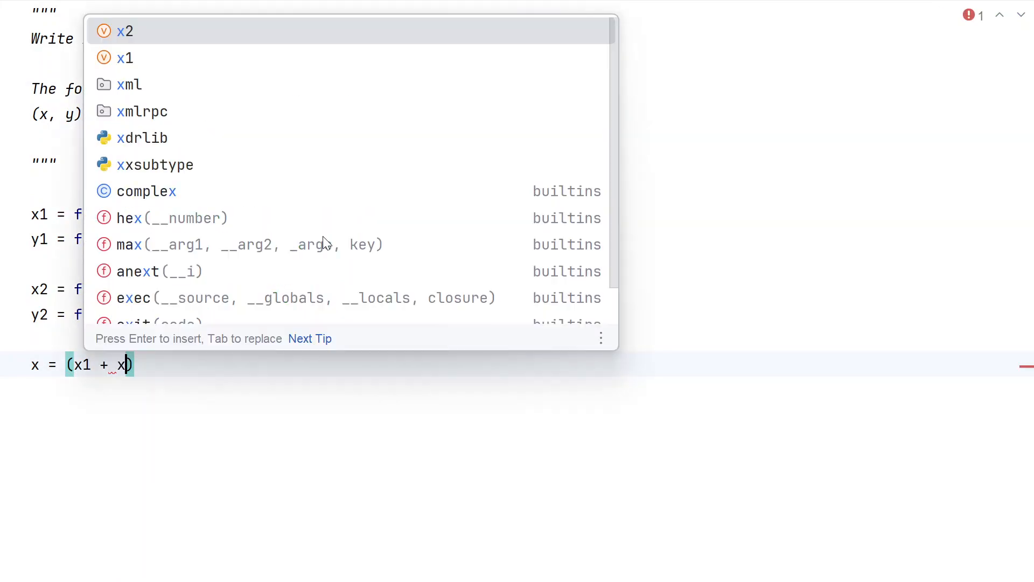
key("Enter")
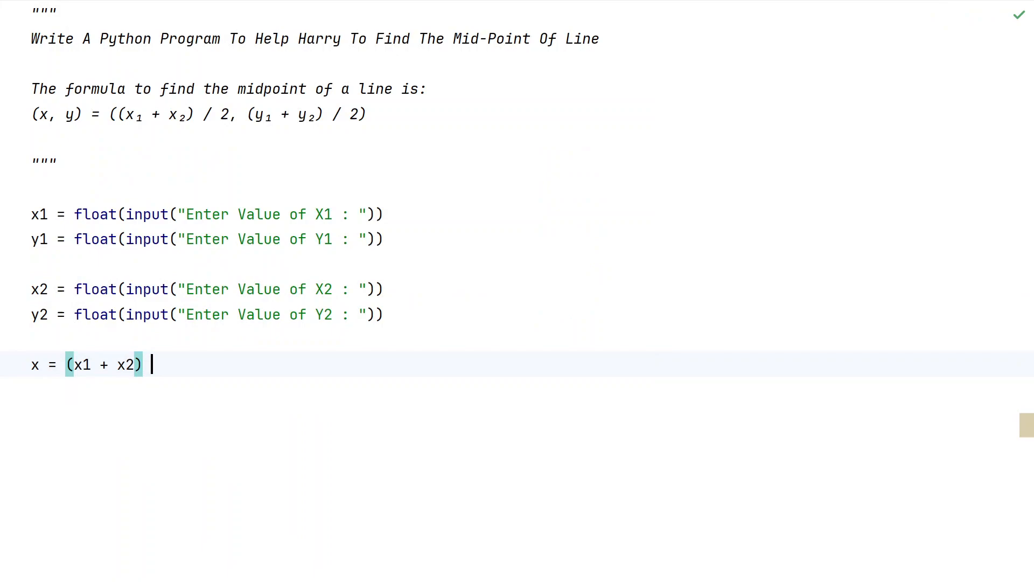
type("/ 2")
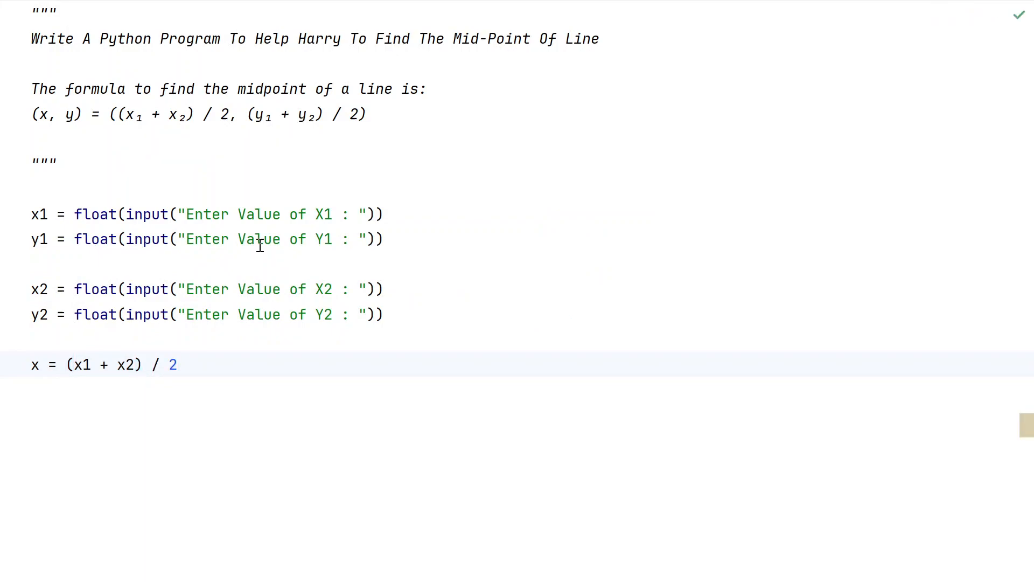
left_click_drag(116, 114, 215, 114)
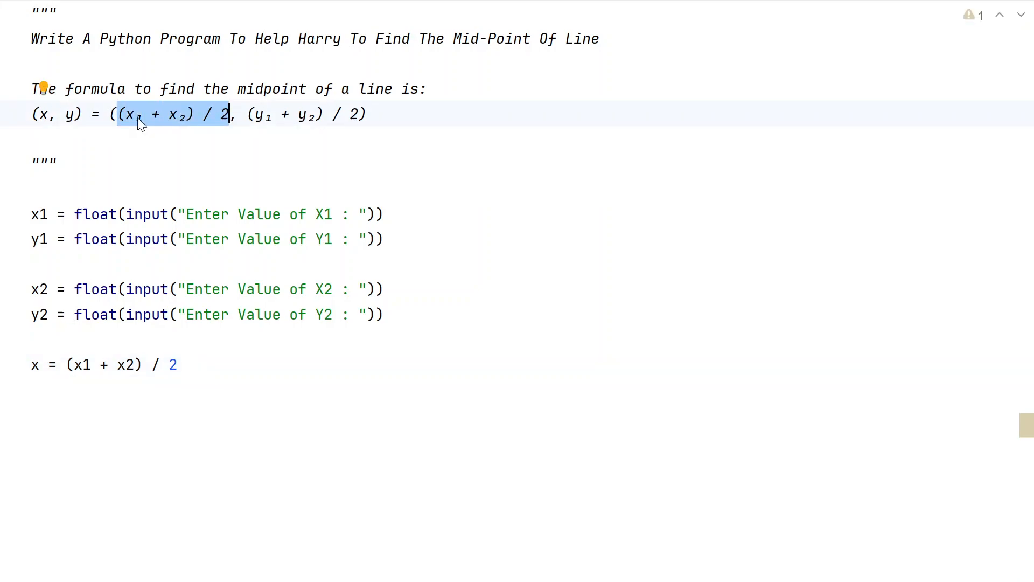
mouse_move(226, 133)
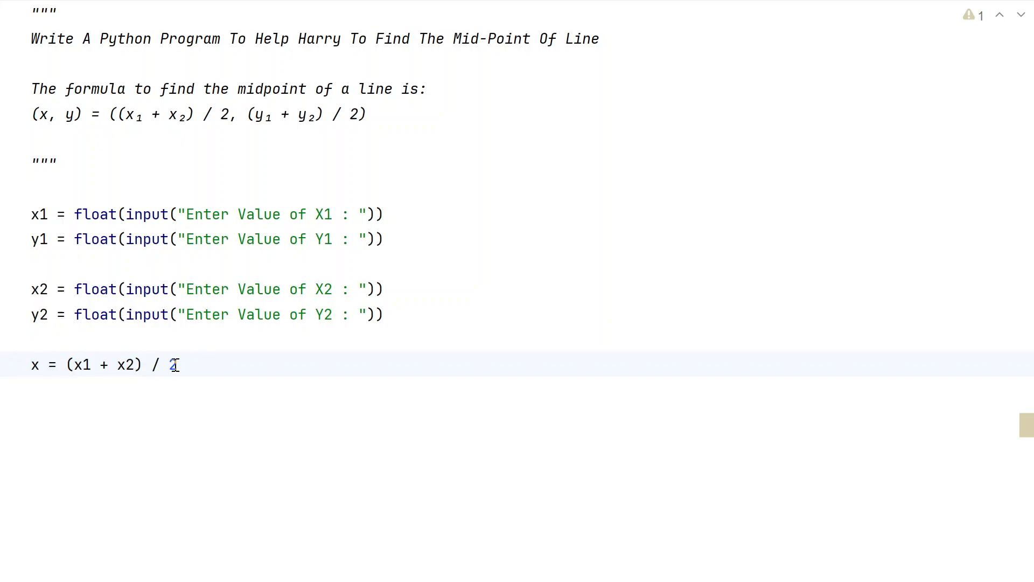
- Write y = (y1 + y2) / 2 on the next line
type("y =")
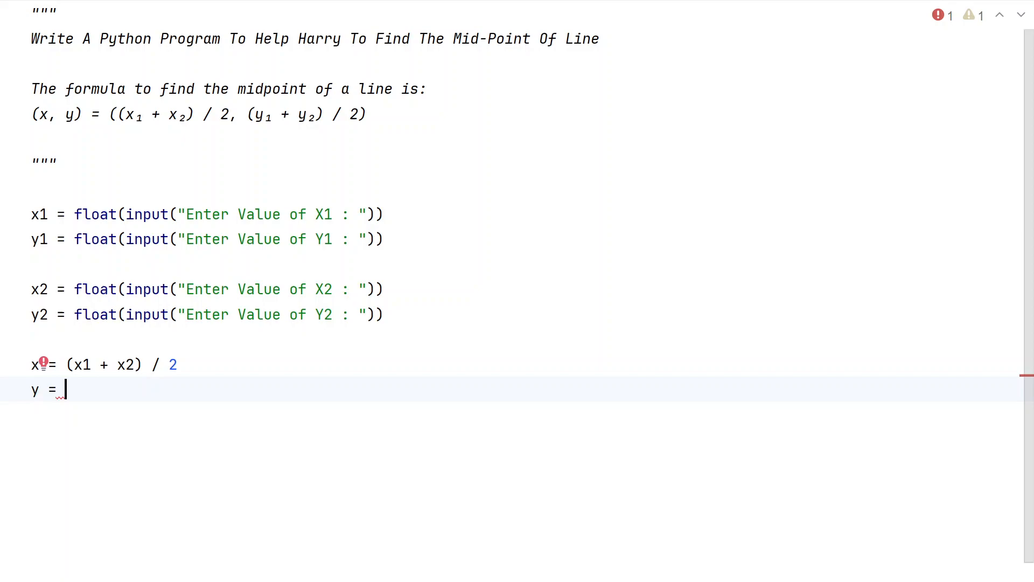
type("(")
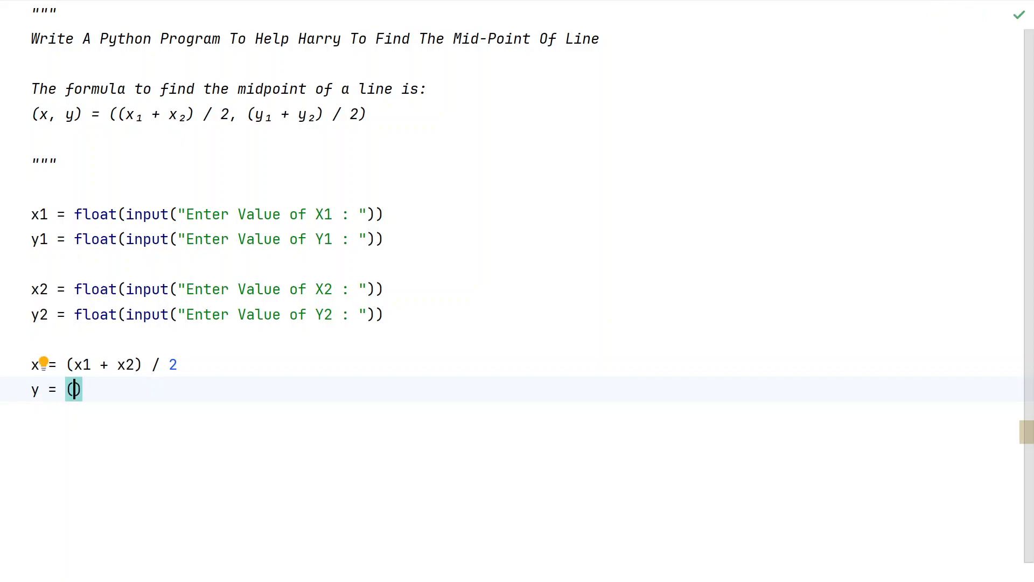
type("y1 +")
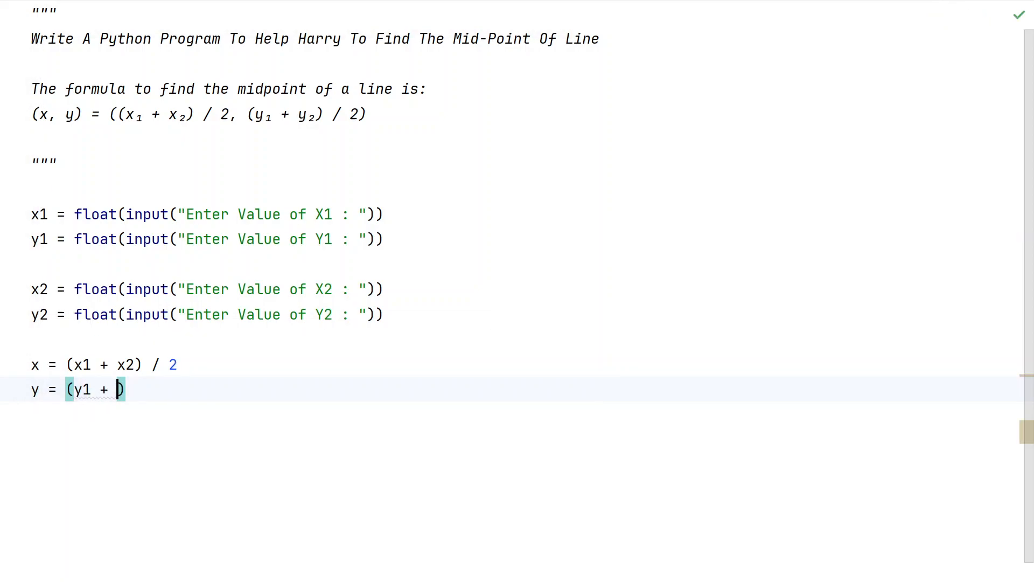
type("y2)")
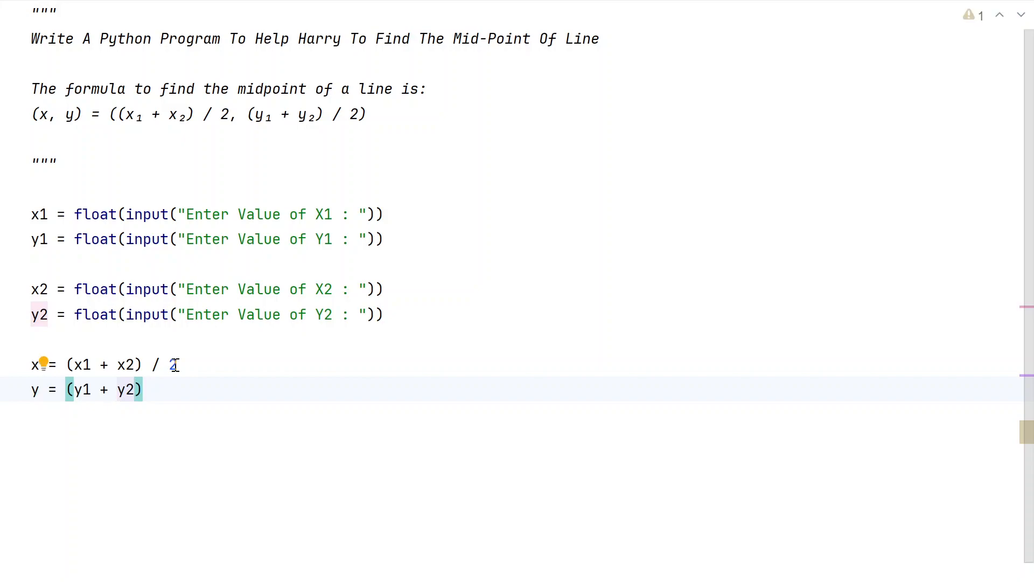
type("/ 2")
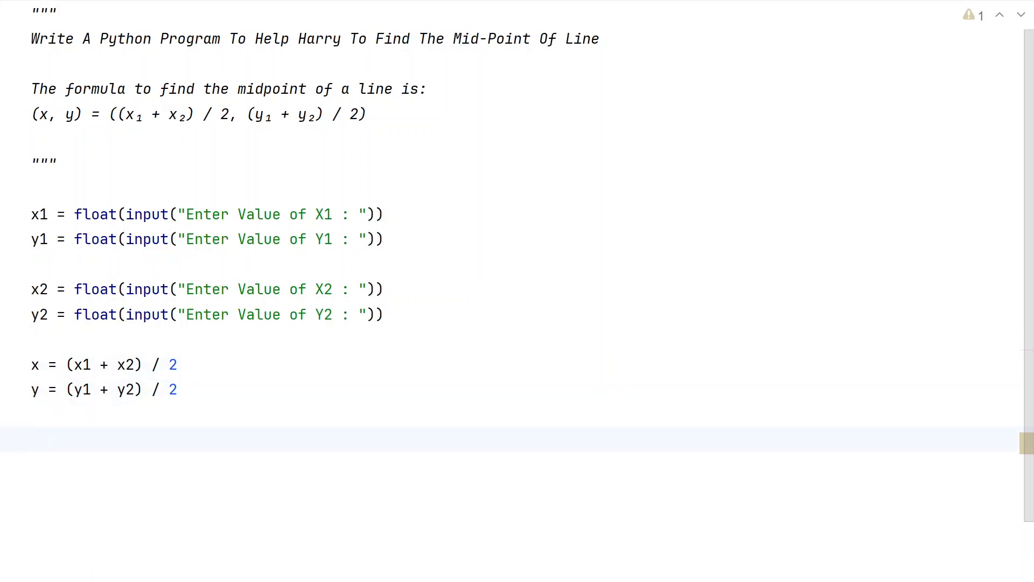
- Start a print call with the text "Mid-point of Line is"
type("print()")
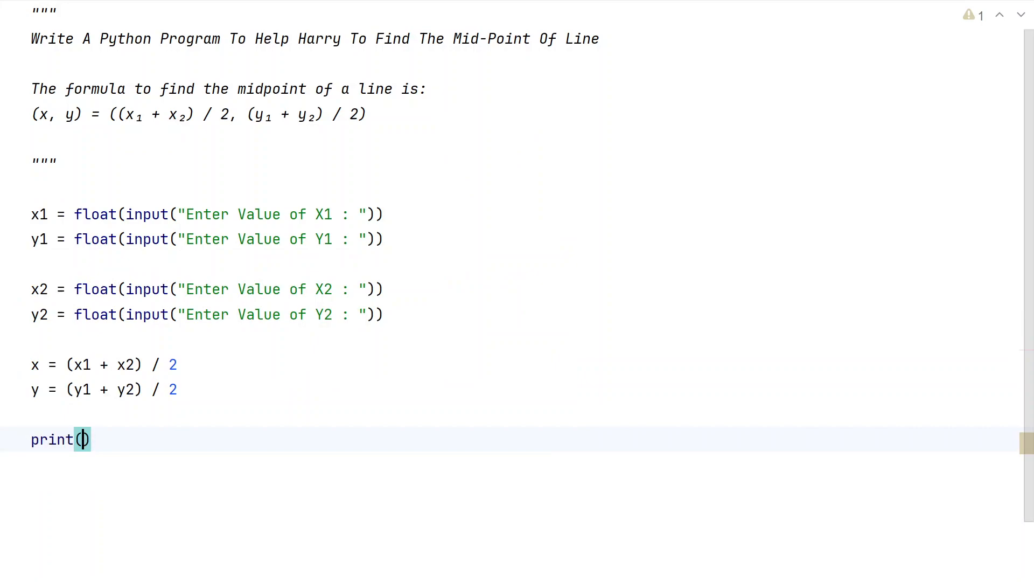
type("\"Mi")
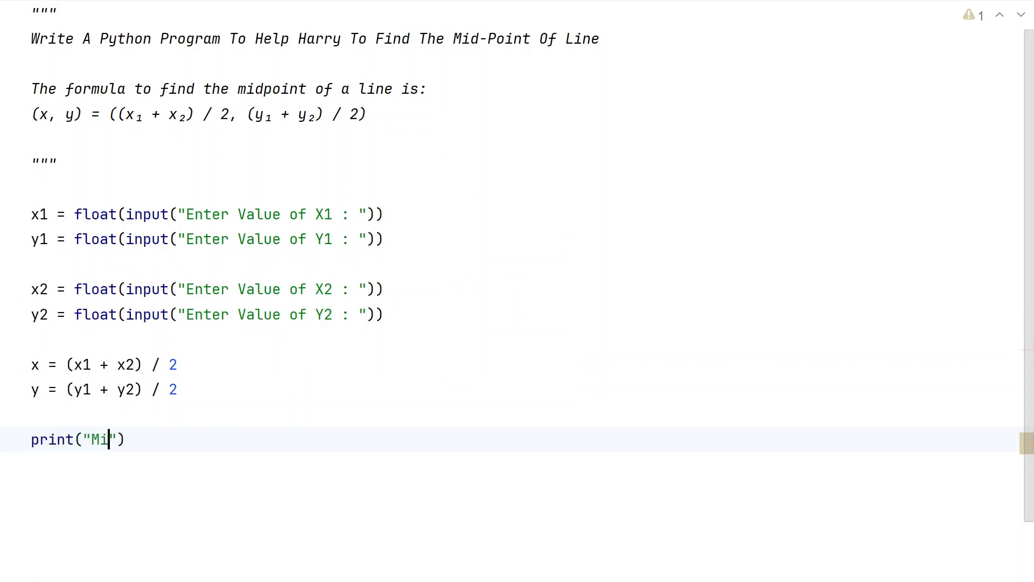
type("dpoint")
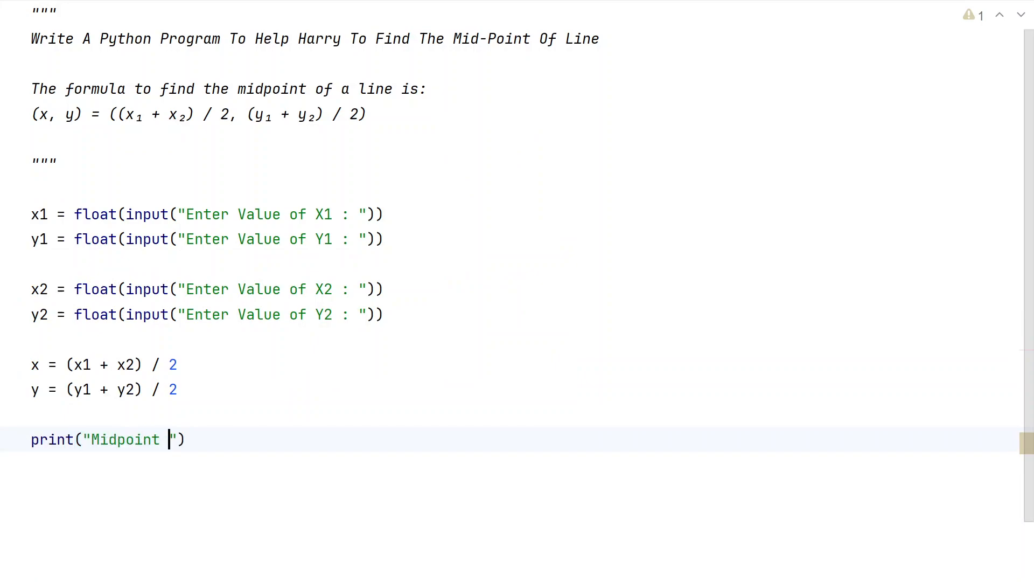
key("BackSpace")
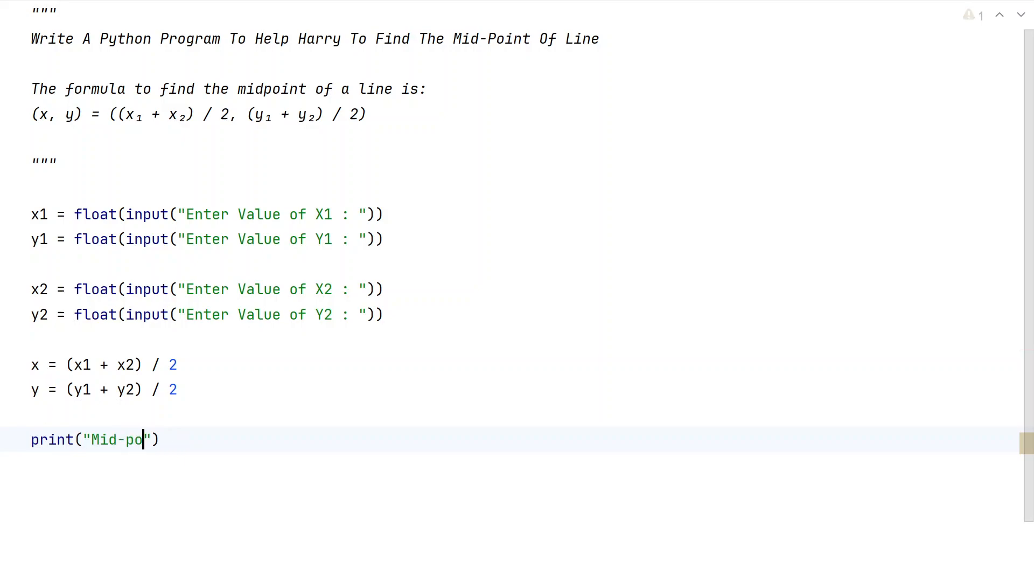
type("int of")
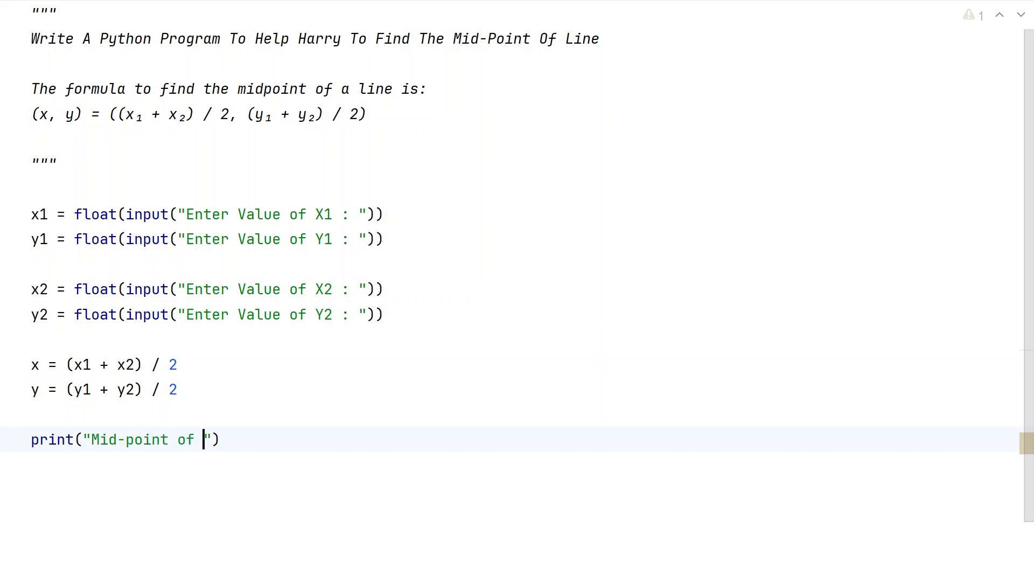
type("Line is : {")
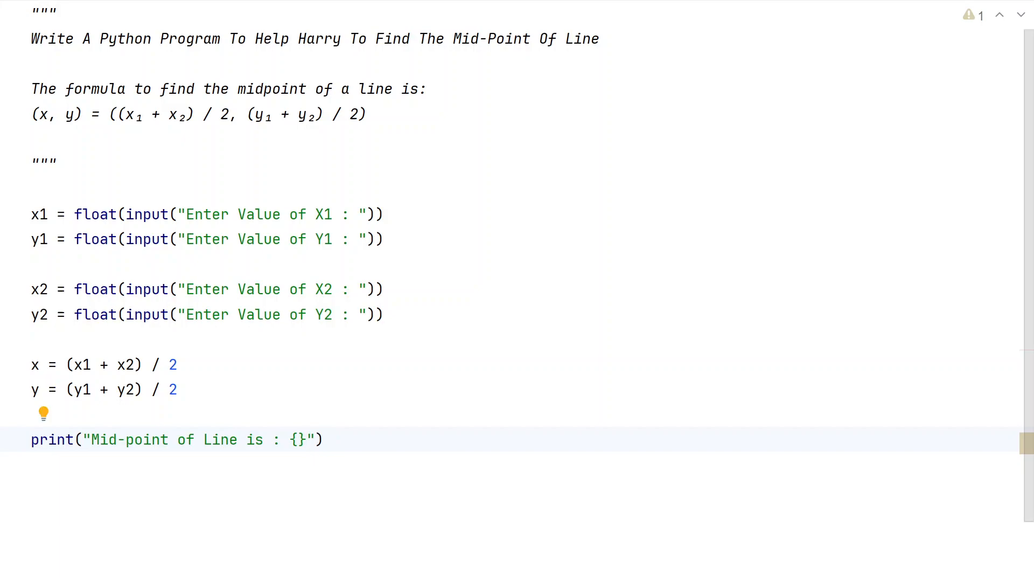
- Append ({x}, {y}) to the message and prefix the string with f
type("()")
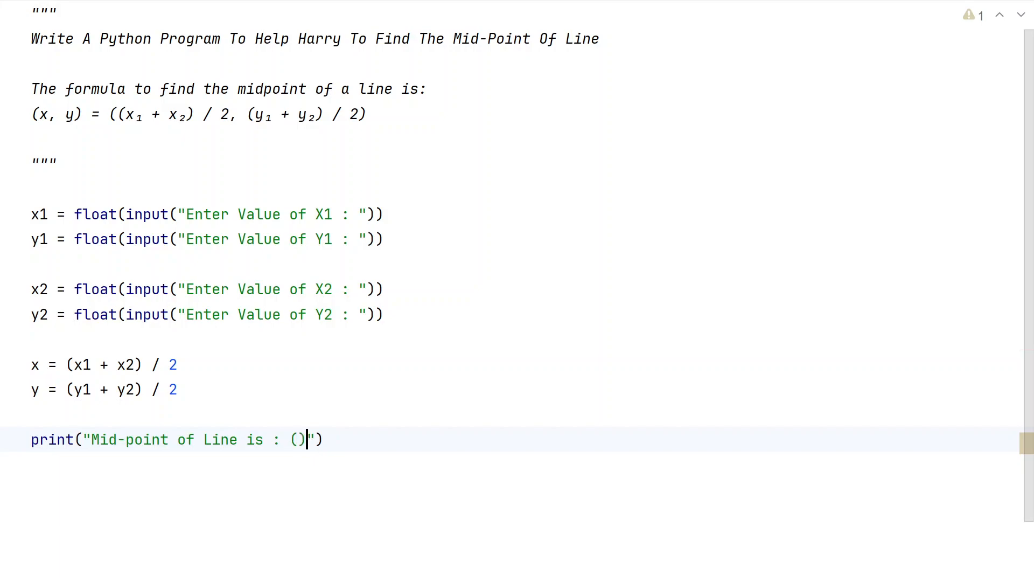
type("{}")
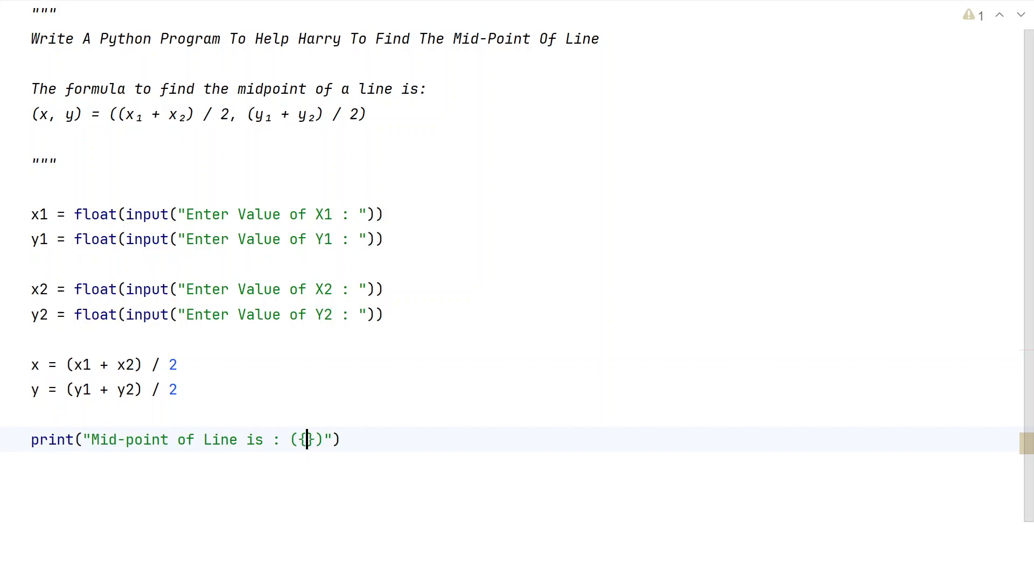
type("x}, {")
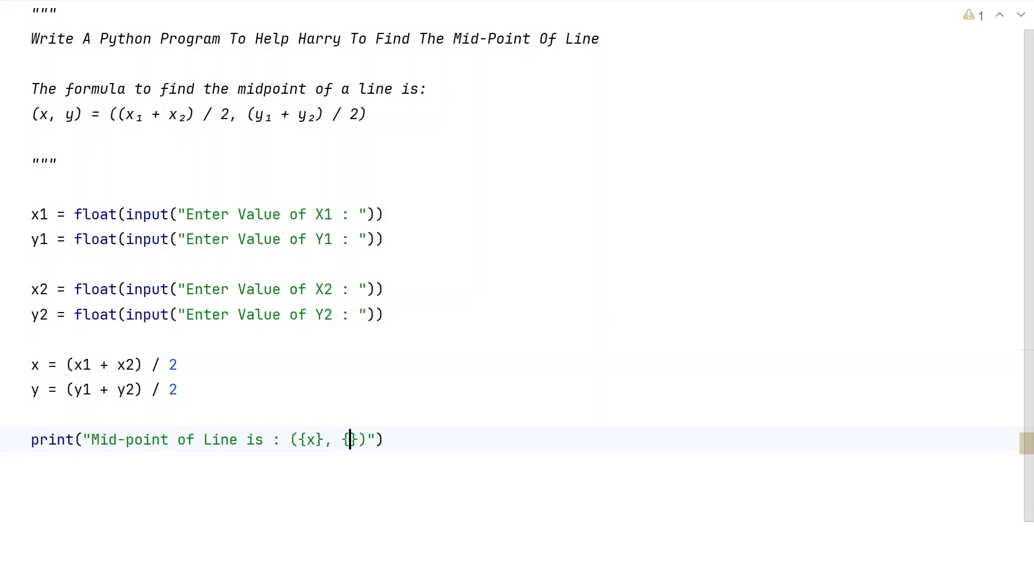
type("y}")
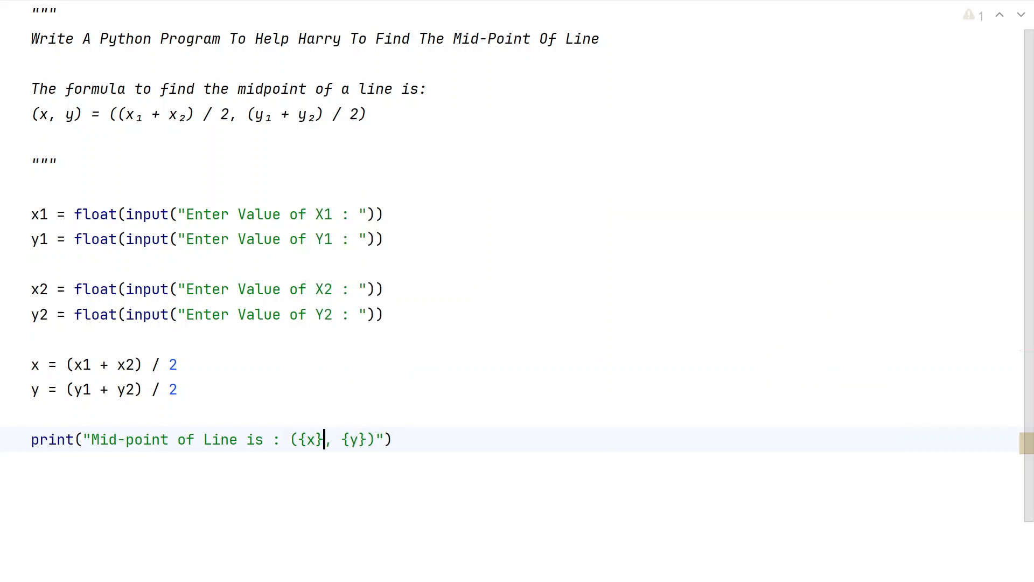
left_click(80, 439)
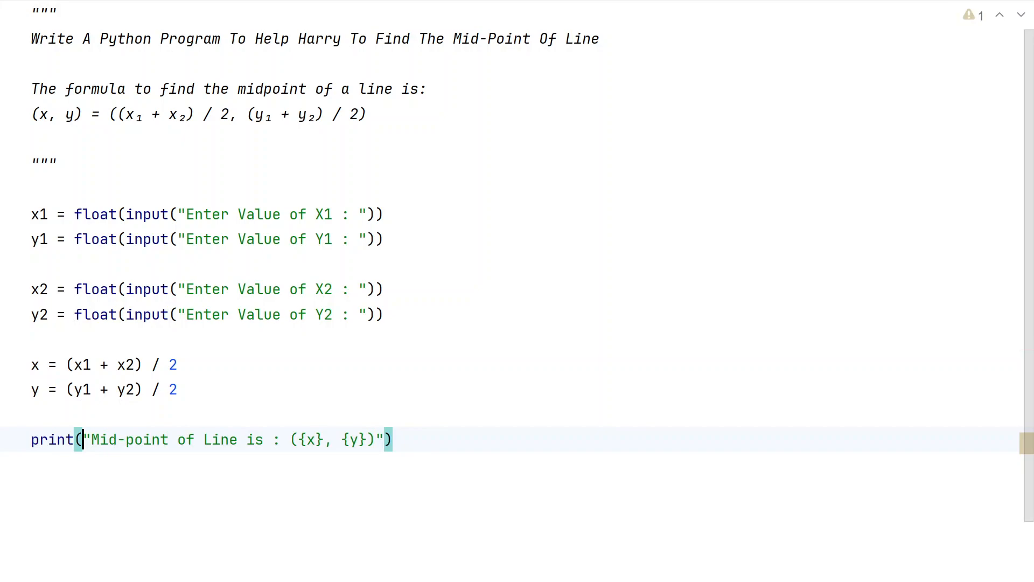
type("f")
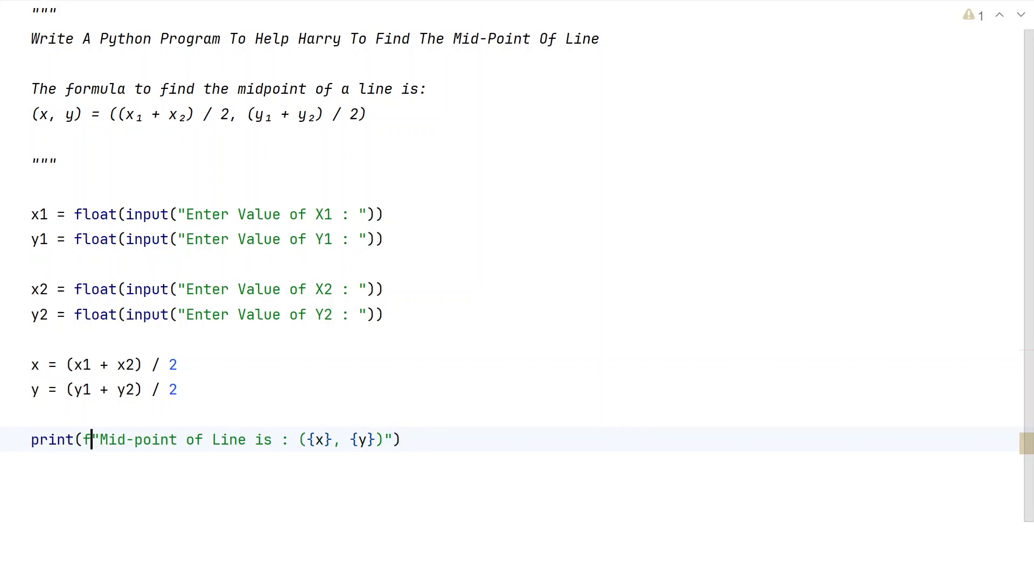
key("Enter")
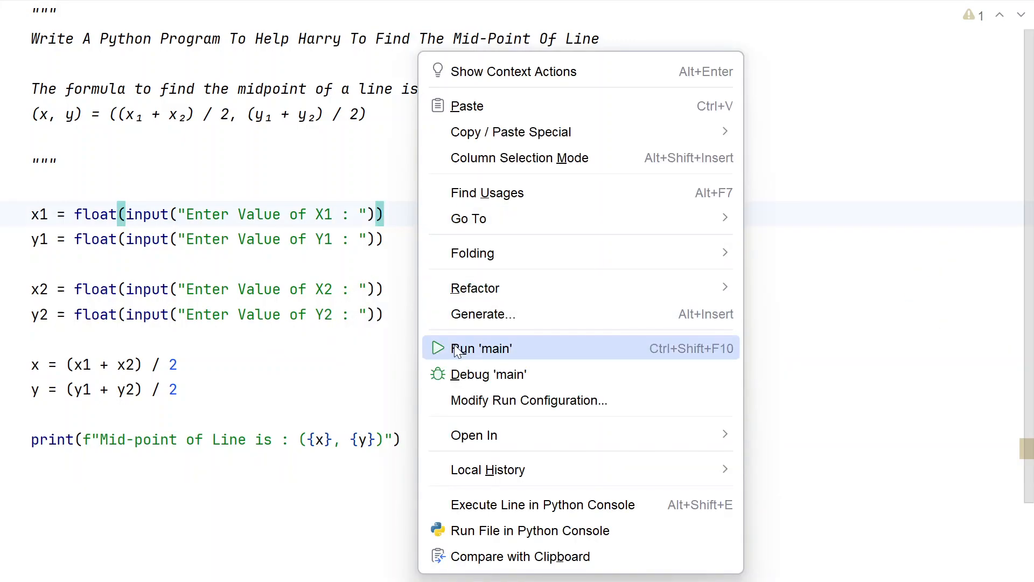
- Run 'main' with inputs 2, 3, 4, 5, giving midpoint (3.0, 4.0)
left_click(480, 349)
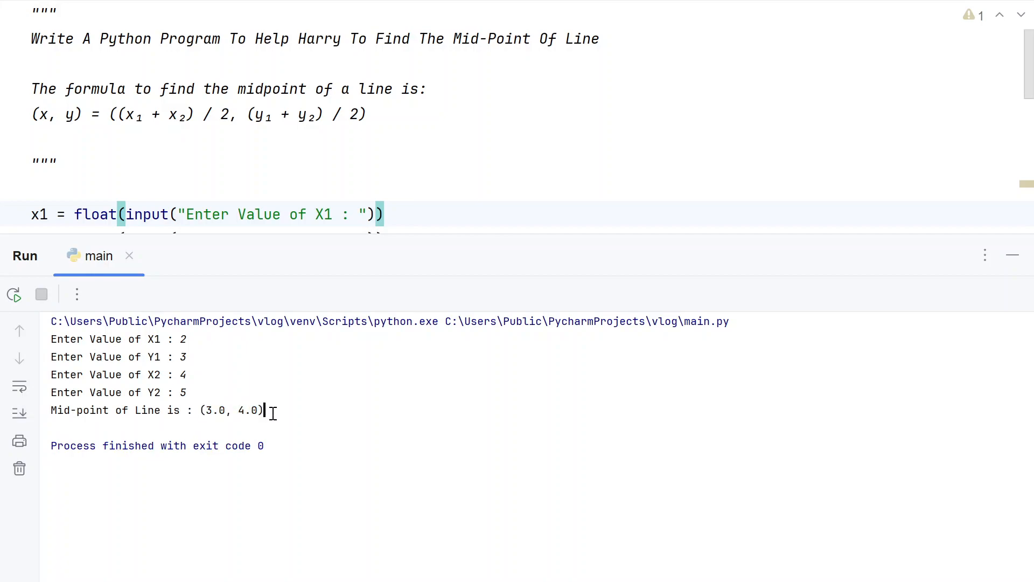
left_click_drag(200, 409, 263, 409)
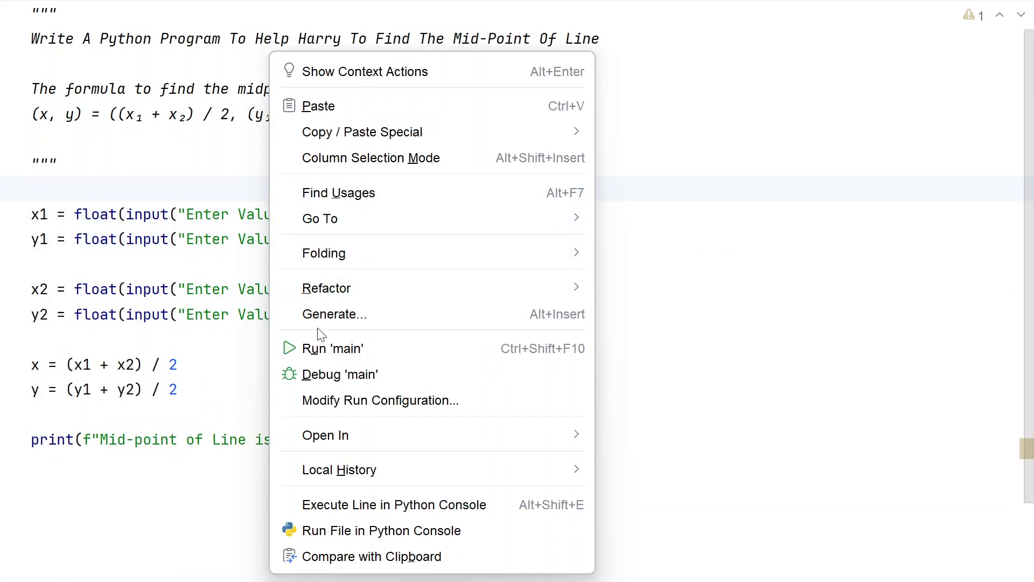
- Rerun 'main' with 2.2, 3.3, 4.4, 5.5 and inspect the 4.4 y result
left_click(327, 349)
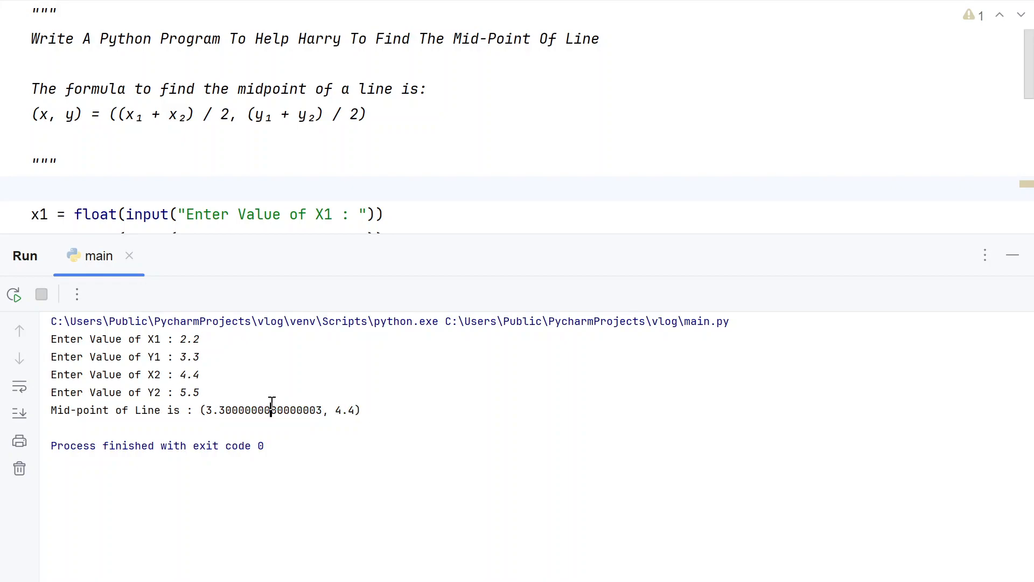
double_click(345, 410)
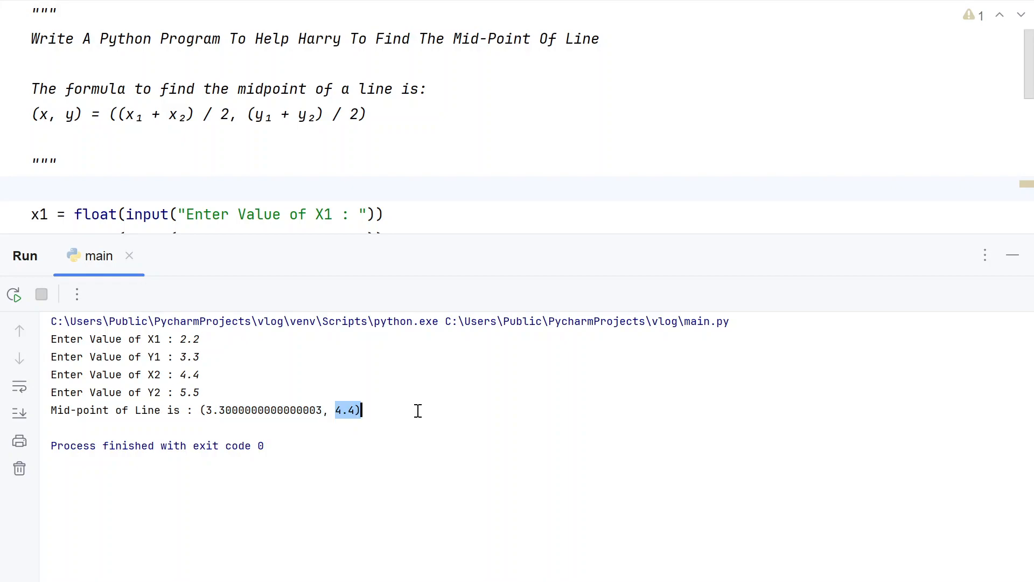